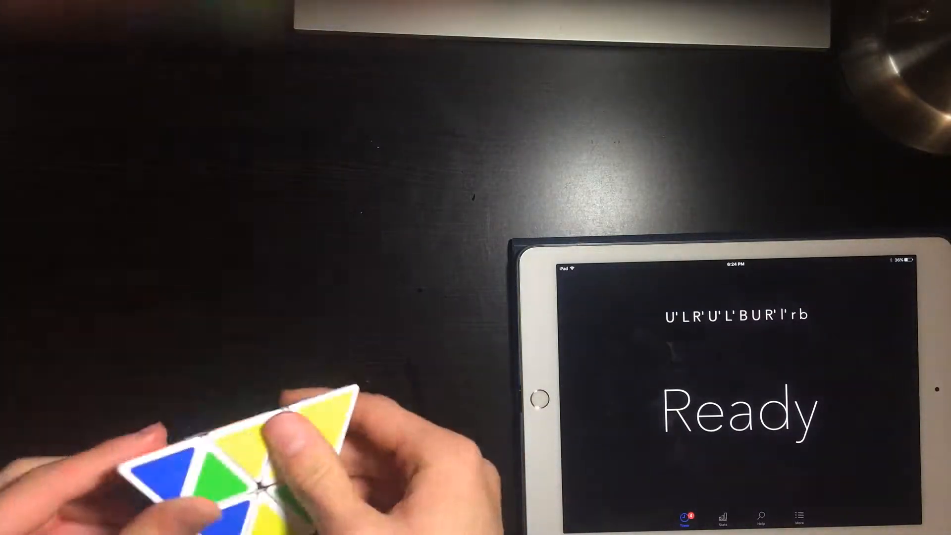
Hold the Ready display until the timer is armed for the Pyraminx solve
{"action": "left_click", "coordinate": [728, 406]}
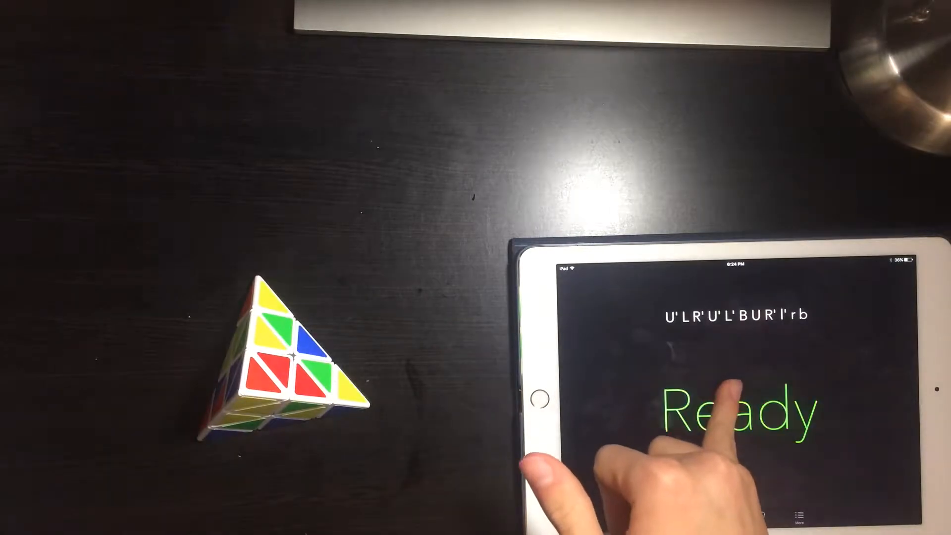
{"action": "left_click", "coordinate": [727, 406]}
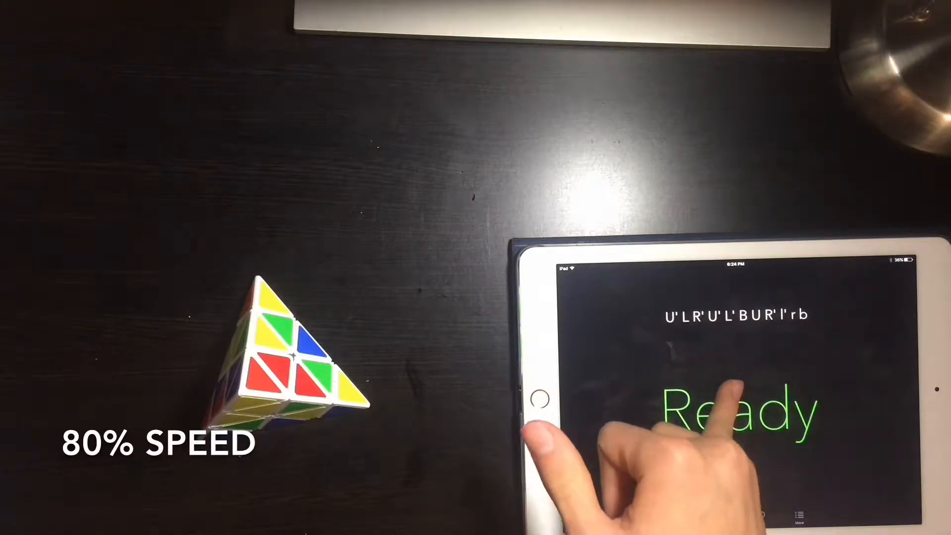
Start the Pyraminx timer and record a 13.371-second solve time
{"action": "left_click", "coordinate": [734, 412]}
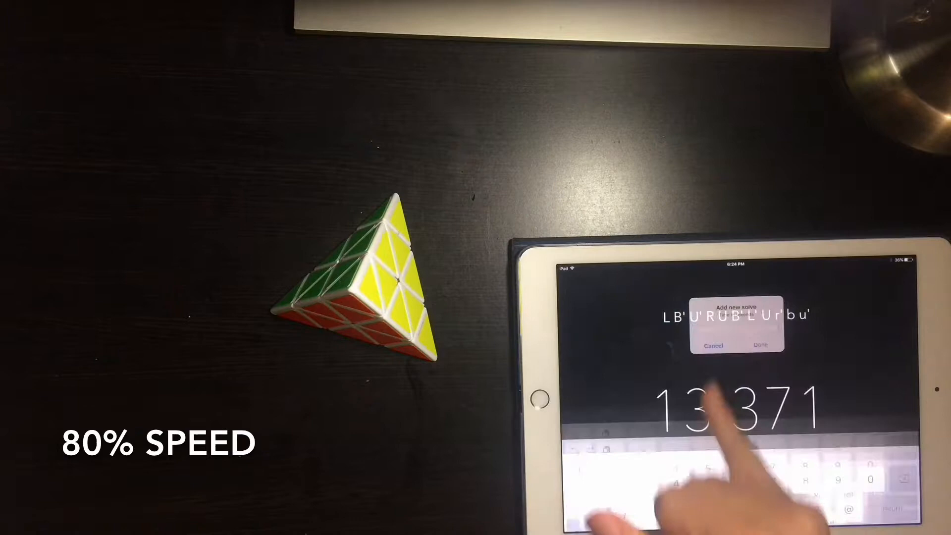
{"action": "left_click", "coordinate": [757, 344]}
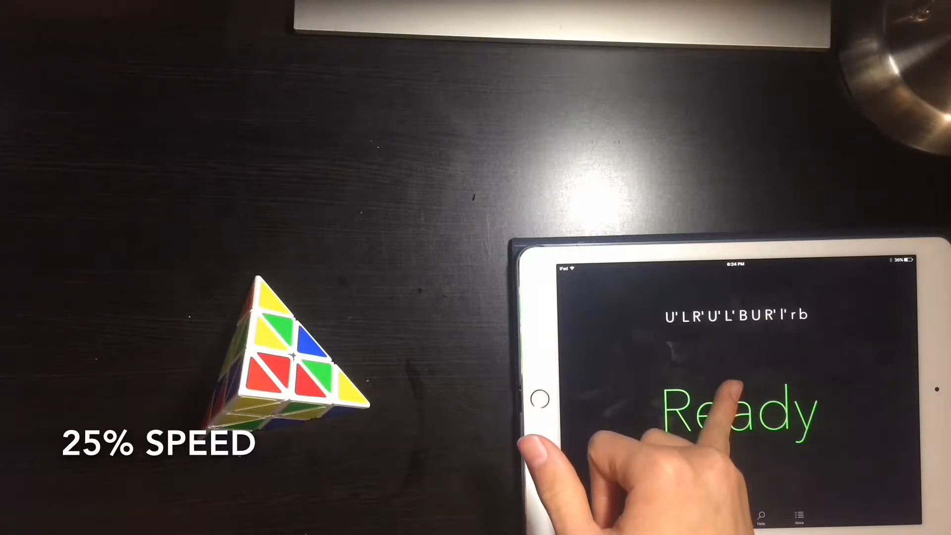
{"action": "left_click", "coordinate": [734, 413]}
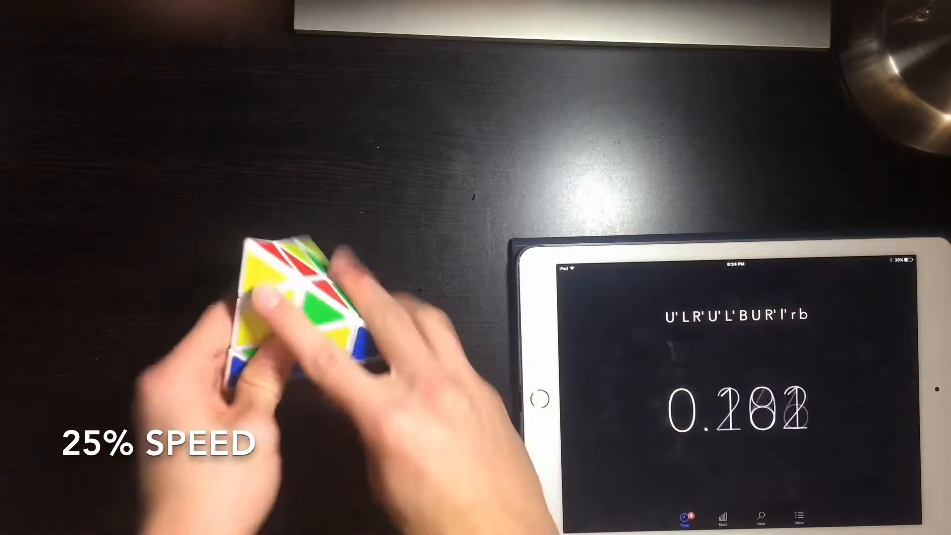